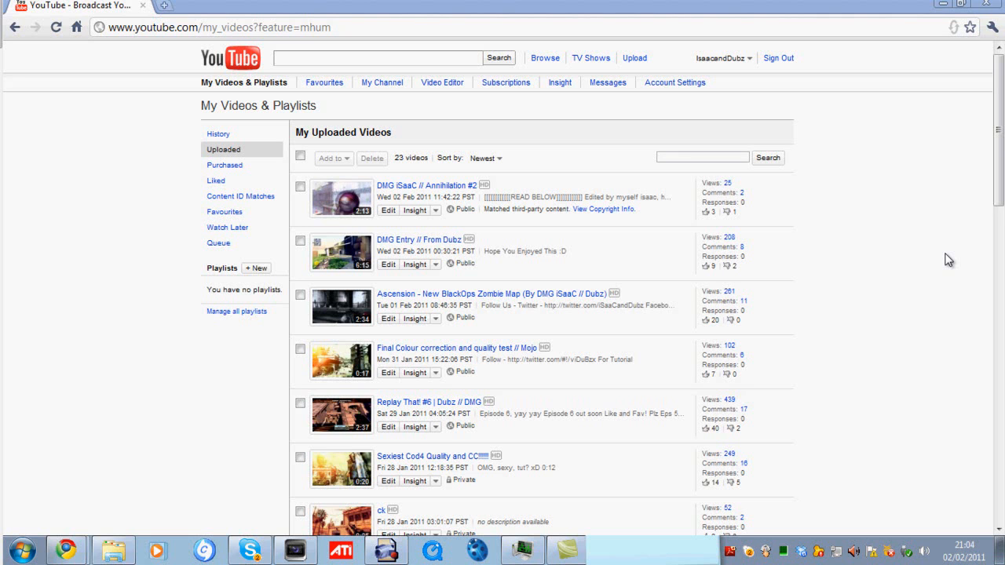
{"action": "mouse_move", "coordinate": [771, 346]}
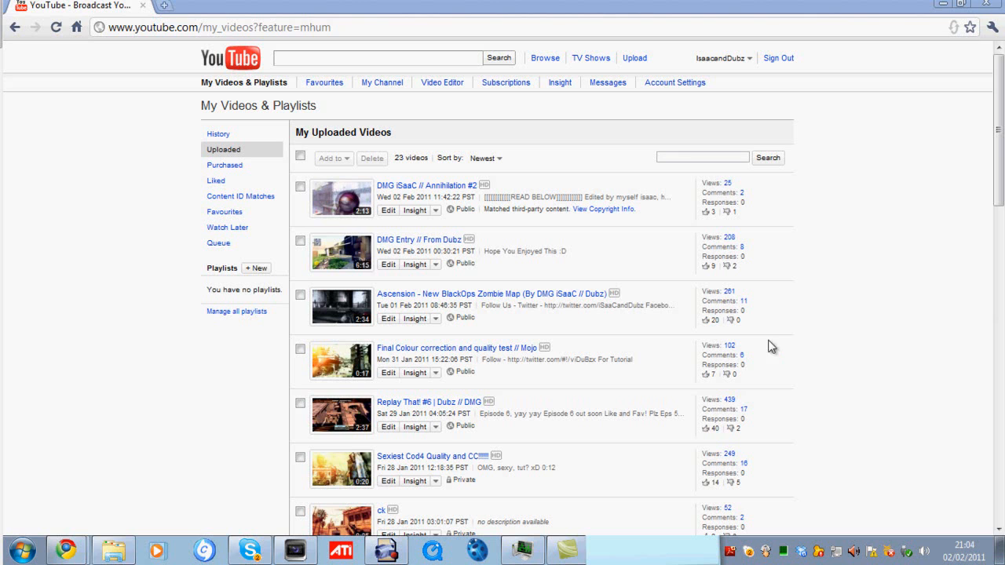
{"action": "mouse_move", "coordinate": [711, 339]}
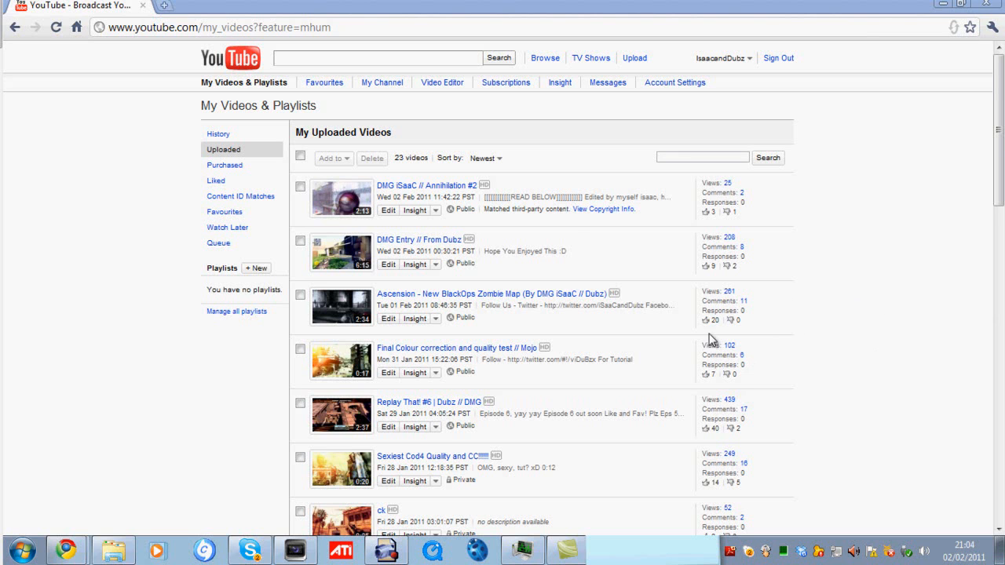
{"action": "mouse_move", "coordinate": [578, 244]}
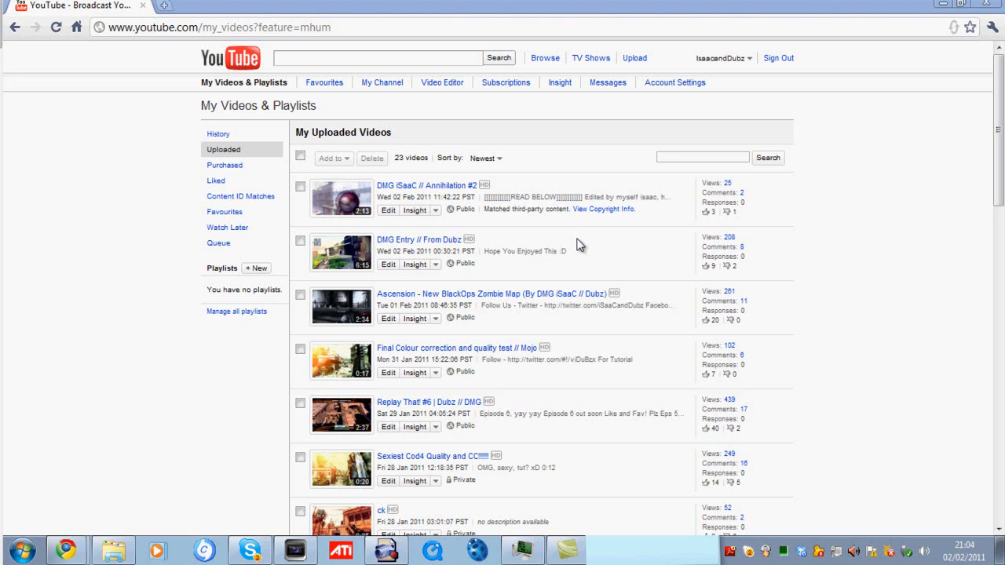
{"action": "mouse_move", "coordinate": [515, 151]}
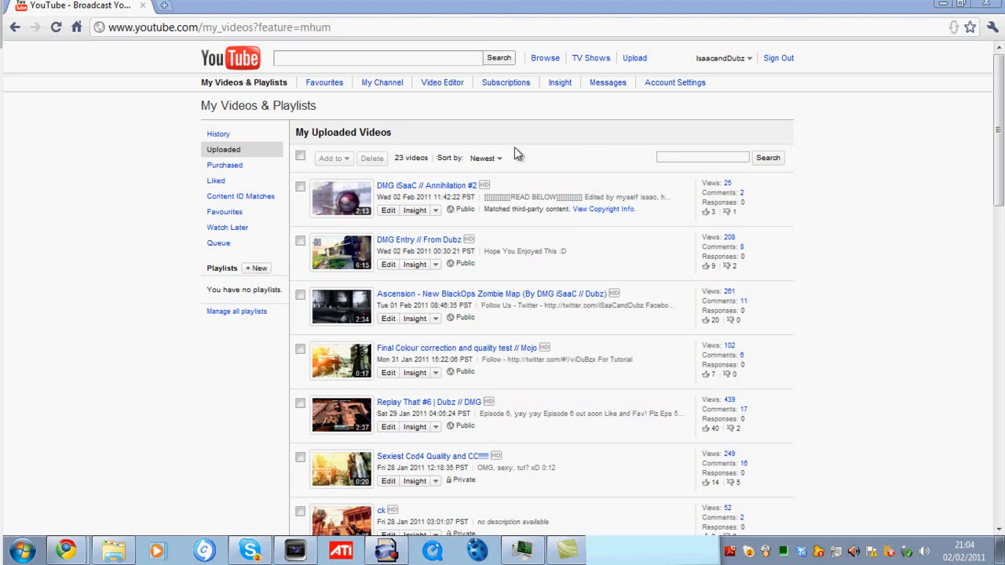
{"action": "mouse_move", "coordinate": [577, 212]}
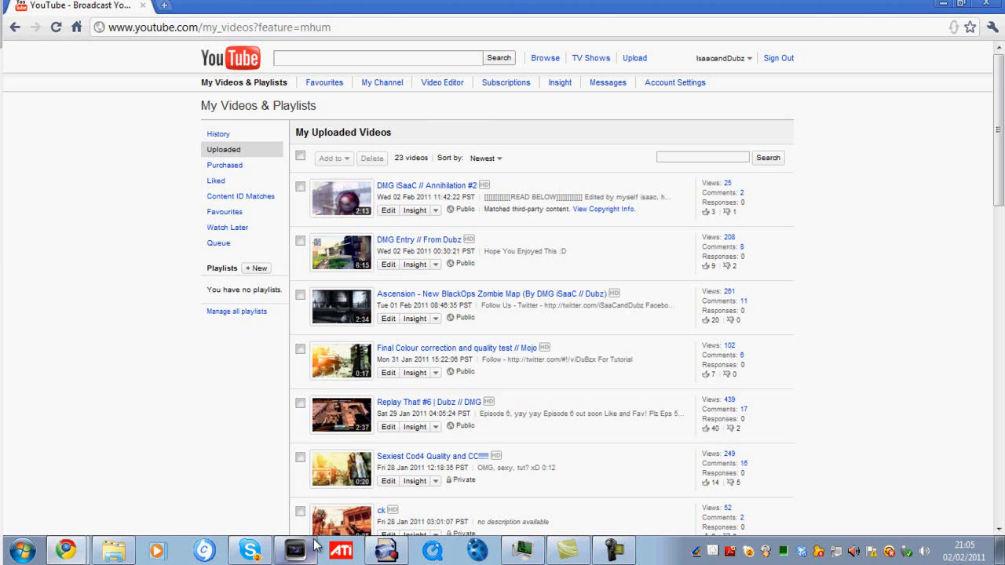
Maximize Vegas Pro and import Summertime.mp3 onto the audio track.
{"action": "left_click", "coordinate": [295, 550]}
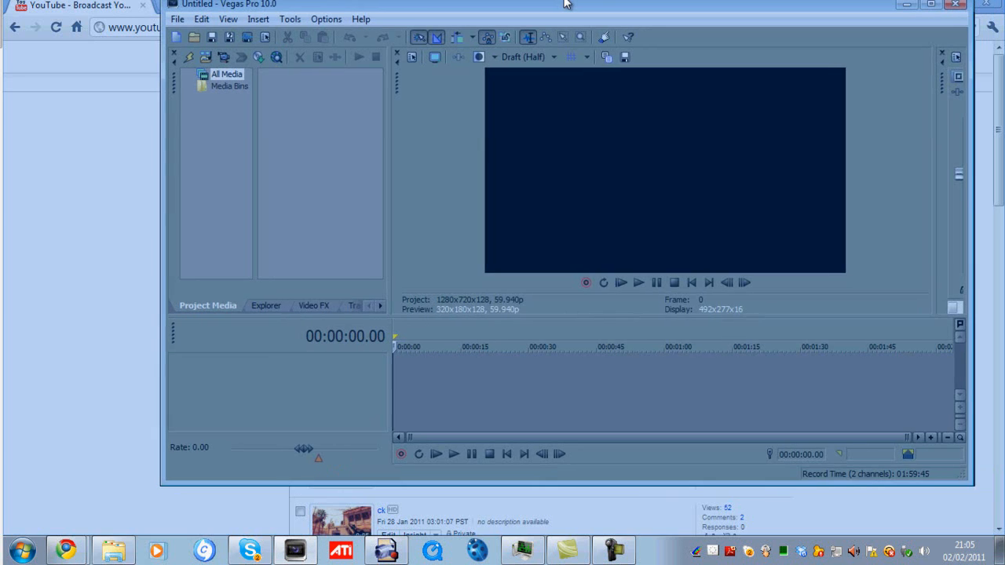
{"action": "left_click", "coordinate": [925, 6]}
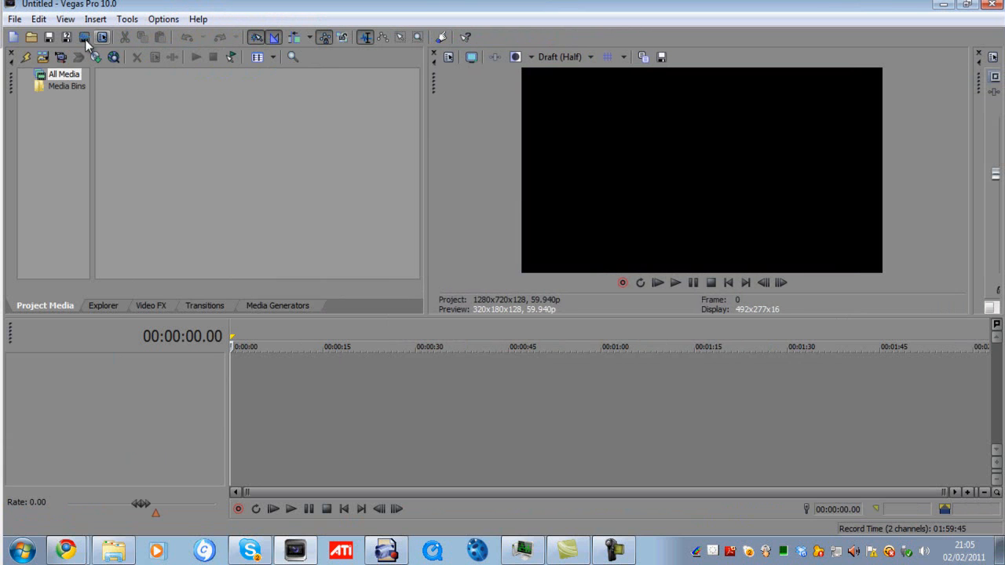
{"action": "mouse_move", "coordinate": [44, 59]}
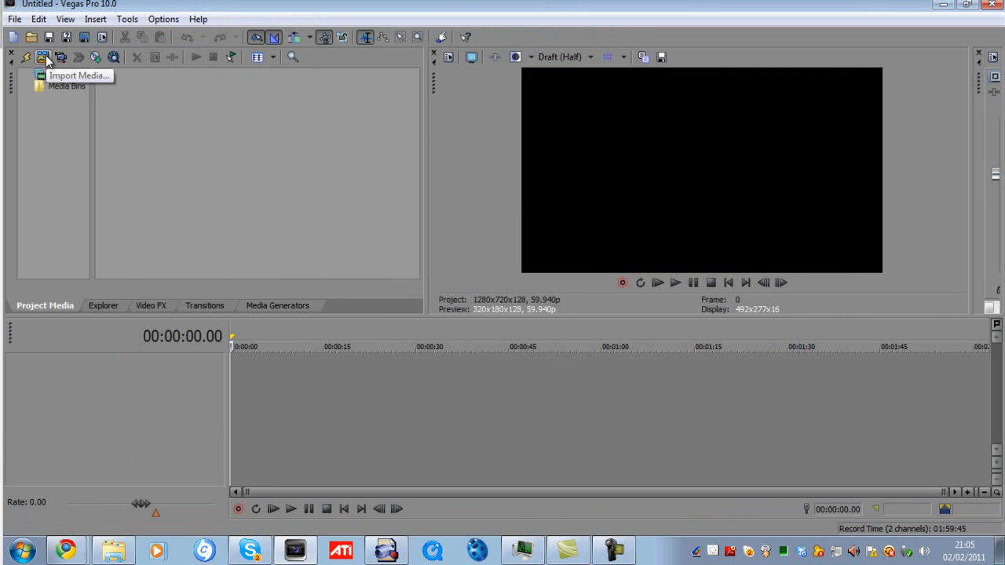
{"action": "left_click", "coordinate": [42, 60]}
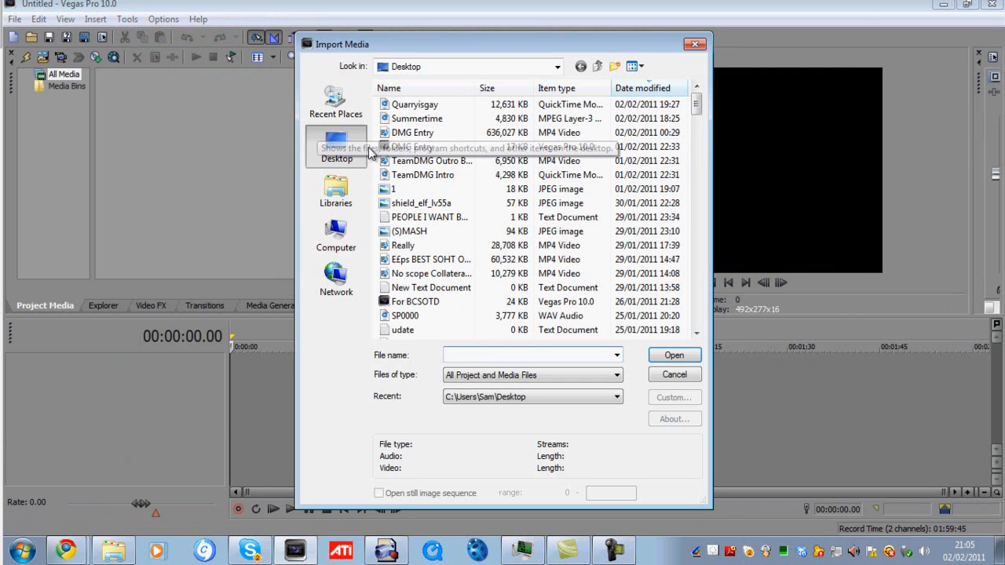
{"action": "left_click", "coordinate": [674, 355]}
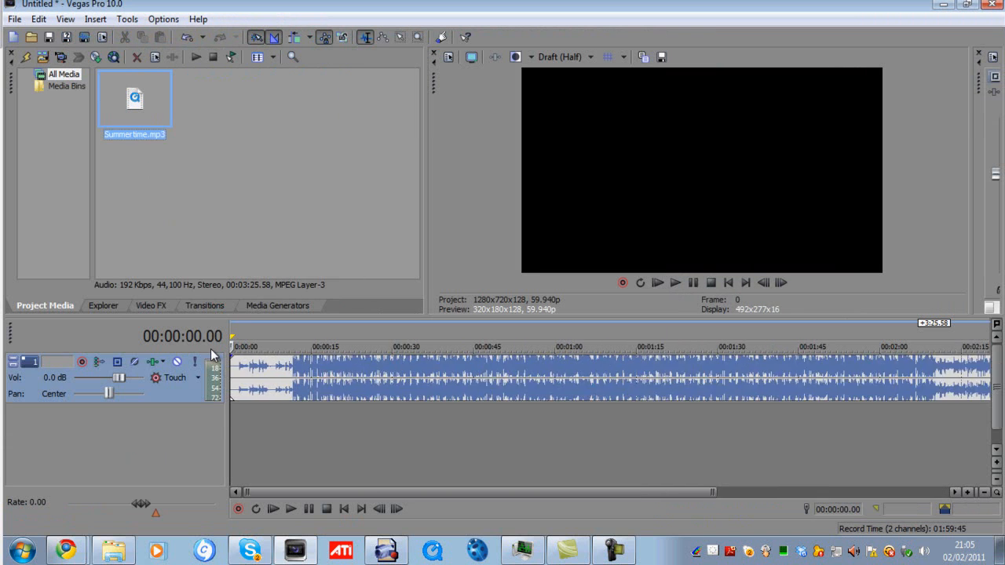
In the event's Properties, set Classic stretch, A04 Music 4 attributes and pitch change 0.5.
{"action": "right_click", "coordinate": [369, 373]}
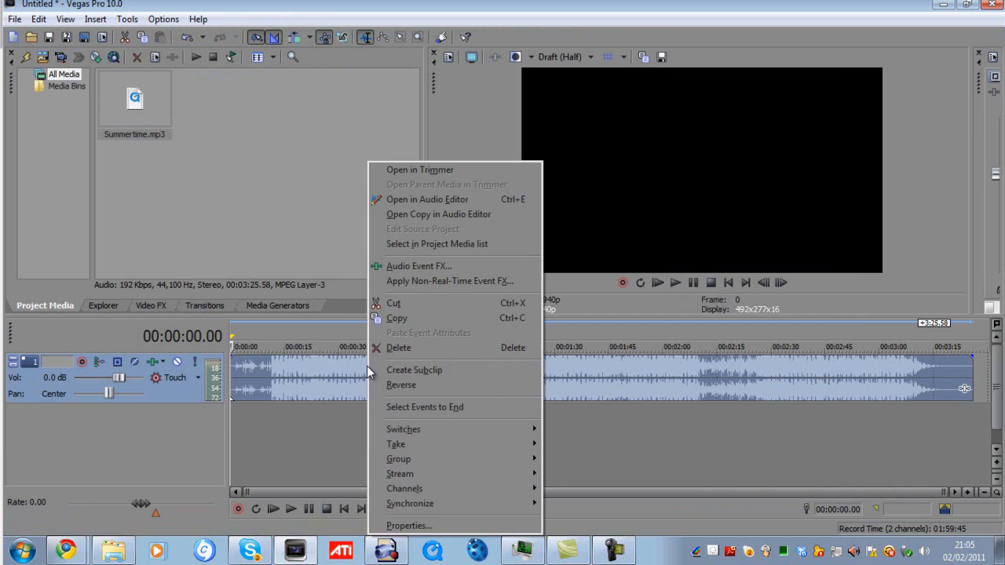
{"action": "mouse_move", "coordinate": [396, 526]}
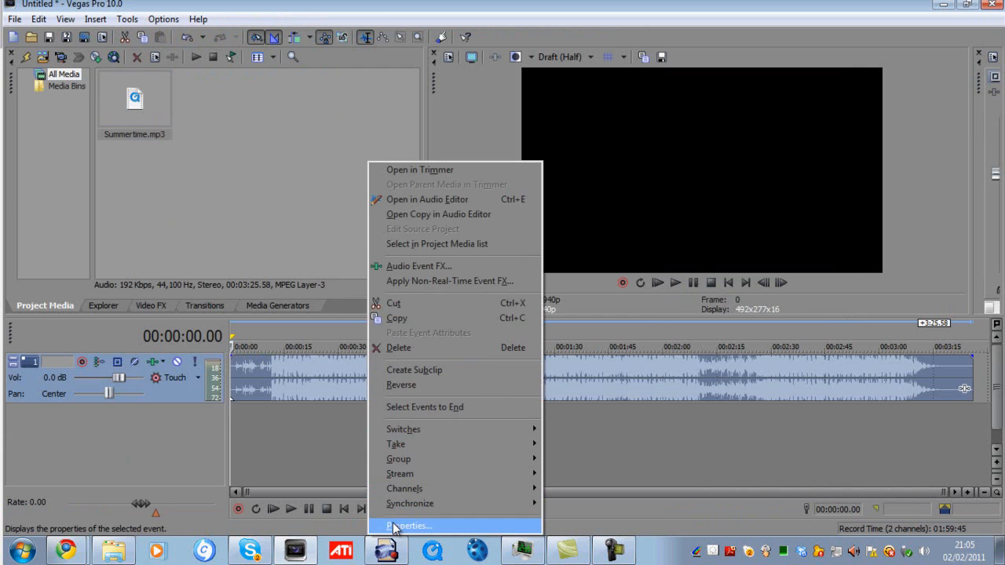
{"action": "left_click", "coordinate": [404, 523]}
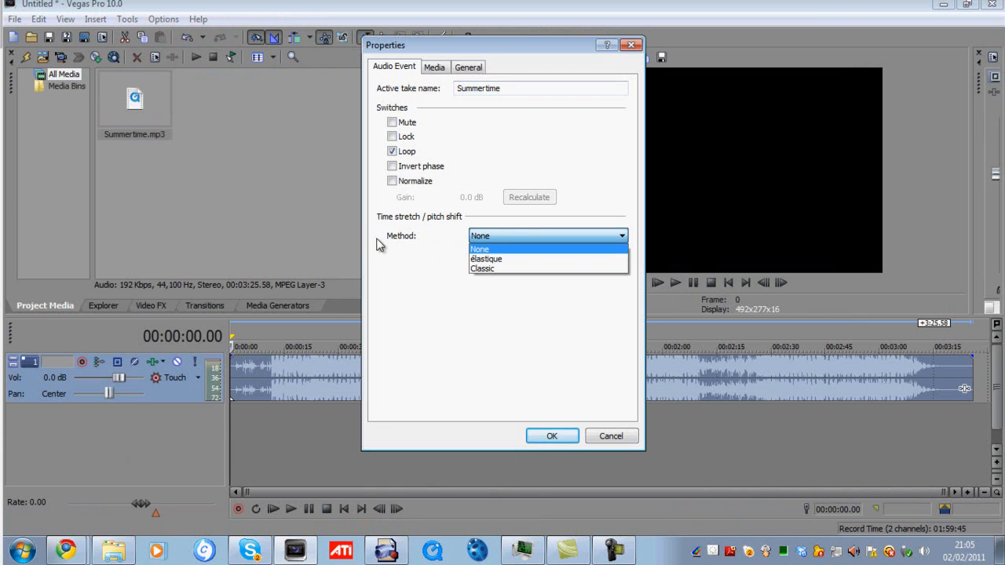
{"action": "left_click", "coordinate": [482, 268]}
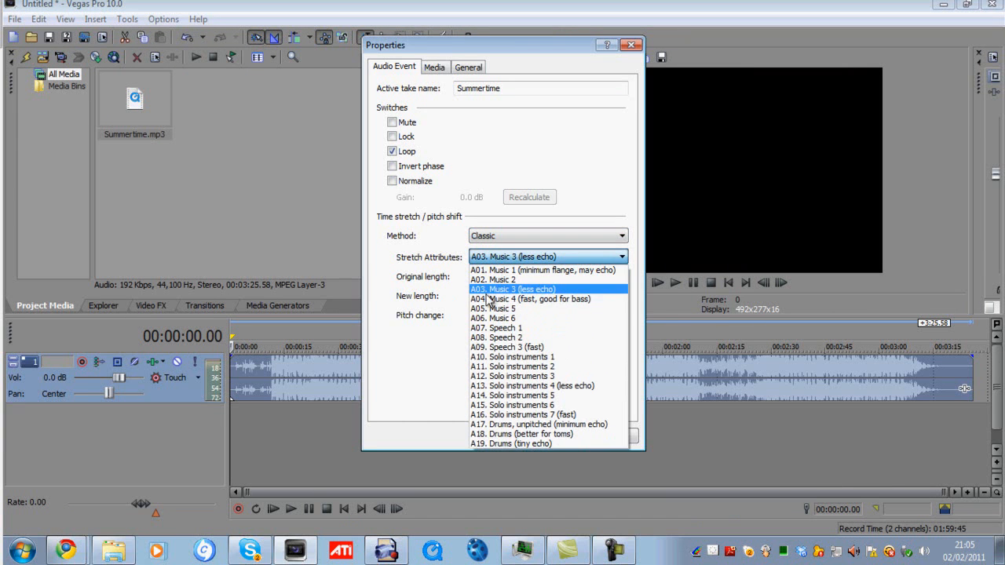
{"action": "mouse_move", "coordinate": [574, 308]}
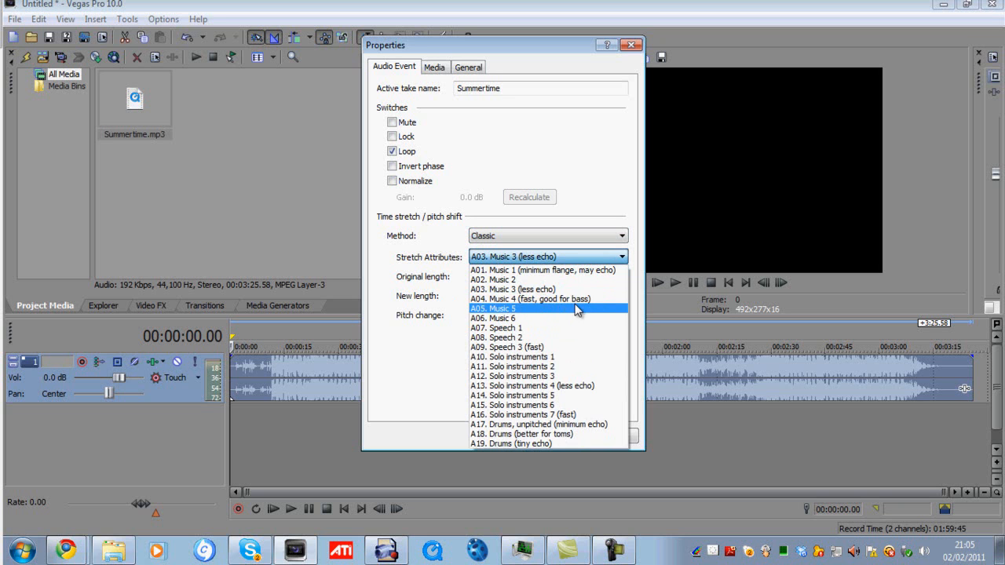
{"action": "left_click", "coordinate": [529, 299]}
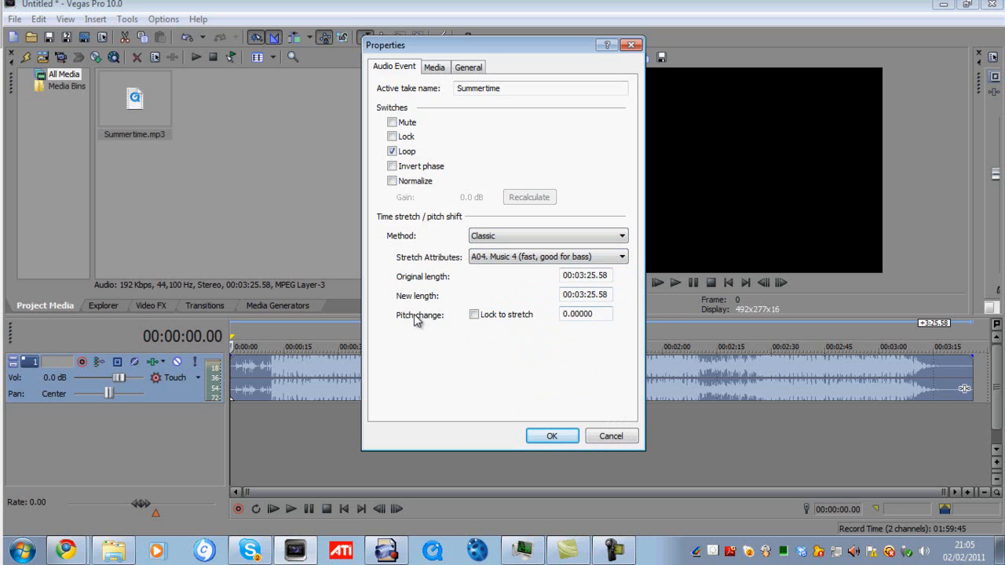
{"action": "mouse_move", "coordinate": [573, 328]}
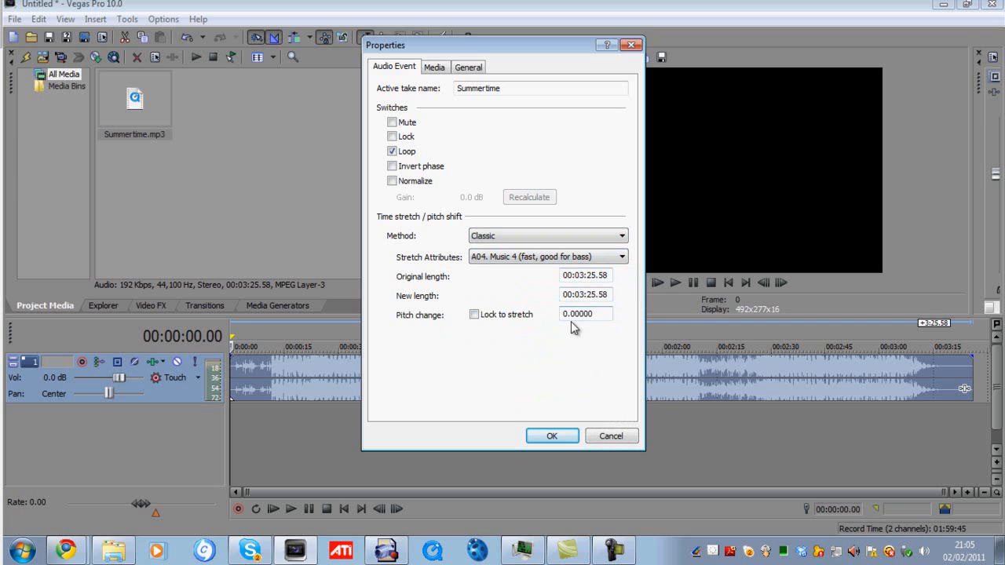
{"action": "left_click", "coordinate": [584, 313]}
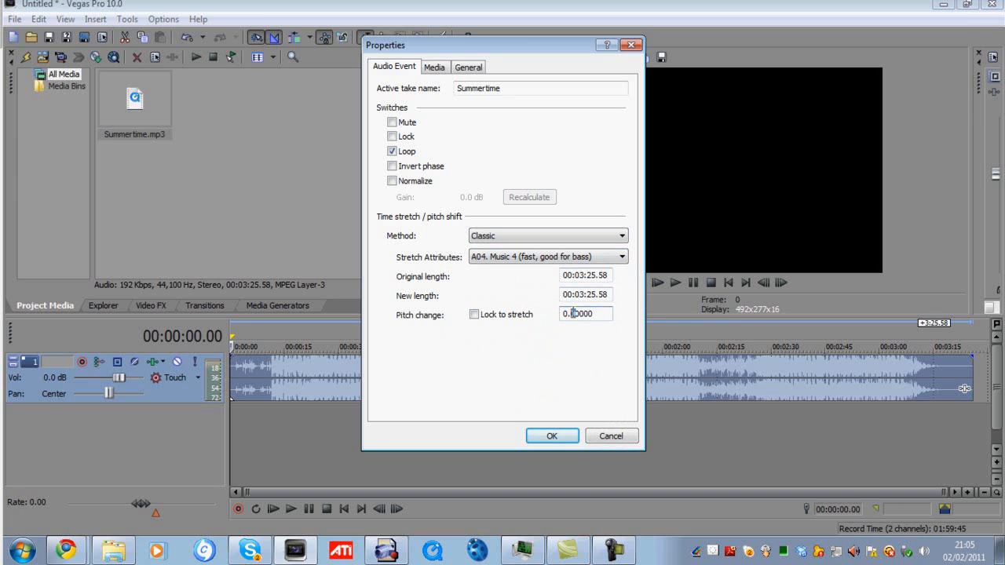
{"action": "mouse_move", "coordinate": [679, 324]}
{"action": "type", "text": "0.50000"}
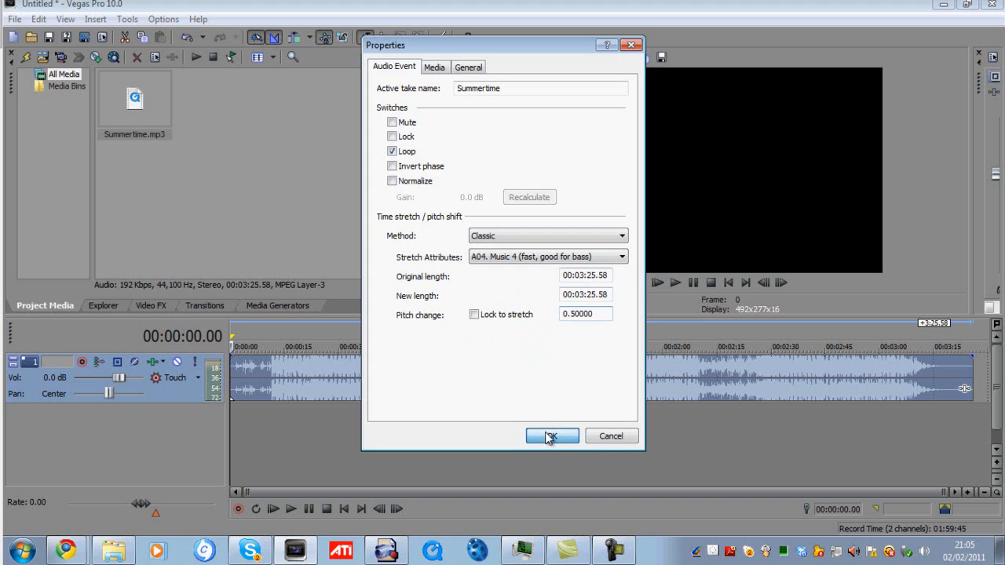
{"action": "left_click", "coordinate": [551, 435]}
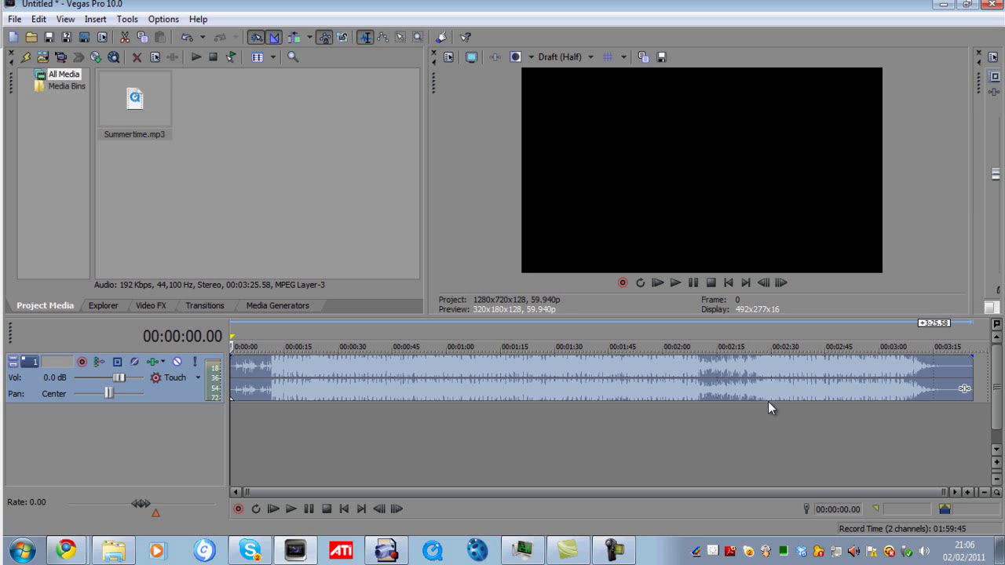
{"action": "mouse_move", "coordinate": [539, 392]}
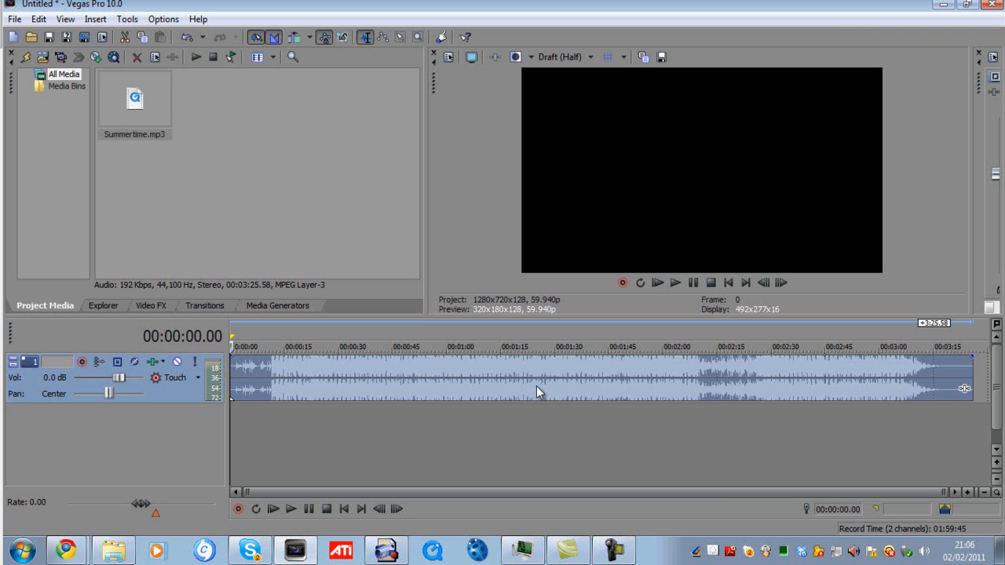
Trim the Summertime event to a few seconds ending near 1:28.
{"action": "left_click", "coordinate": [538, 347]}
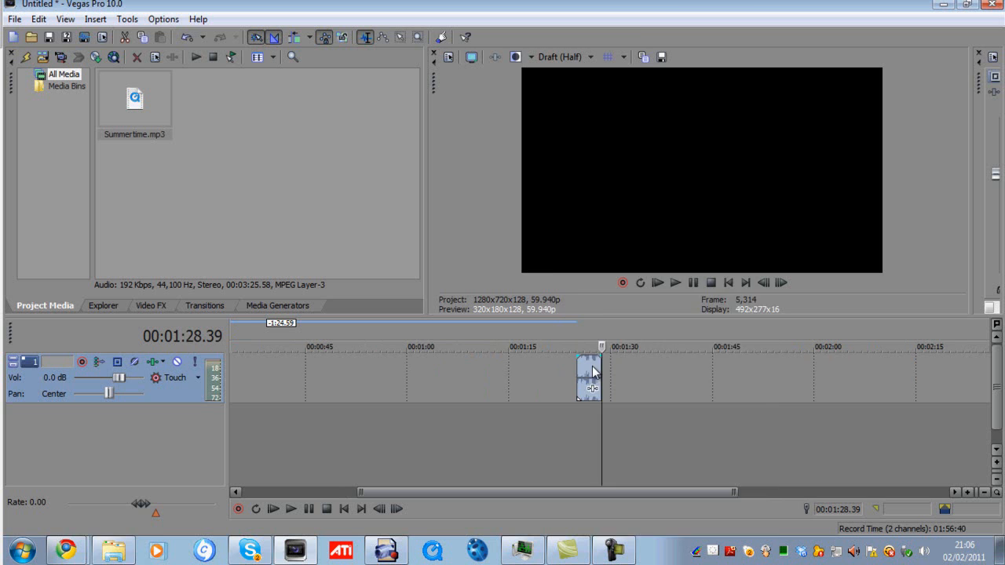
{"action": "double_click", "coordinate": [588, 379]}
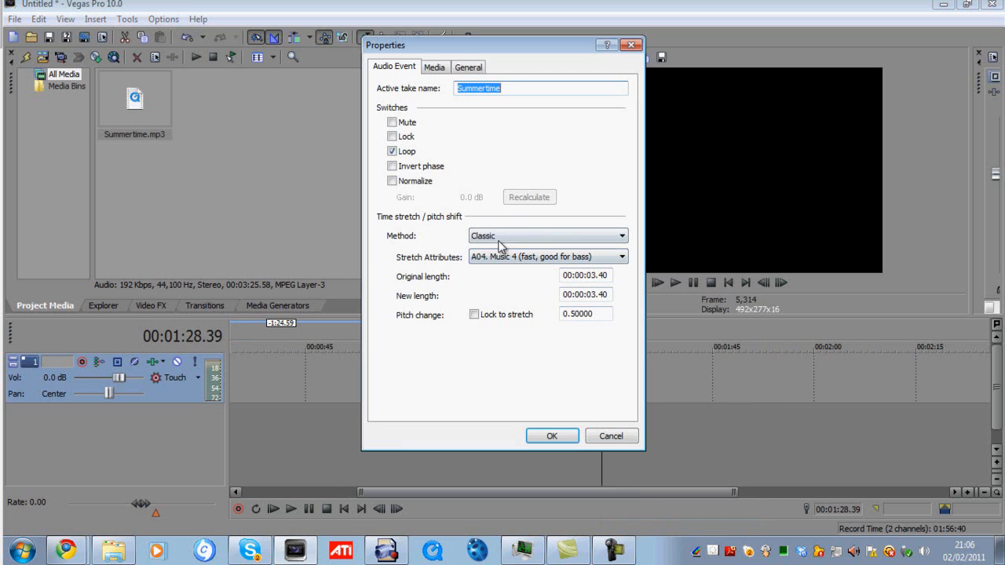
{"action": "mouse_move", "coordinate": [553, 436]}
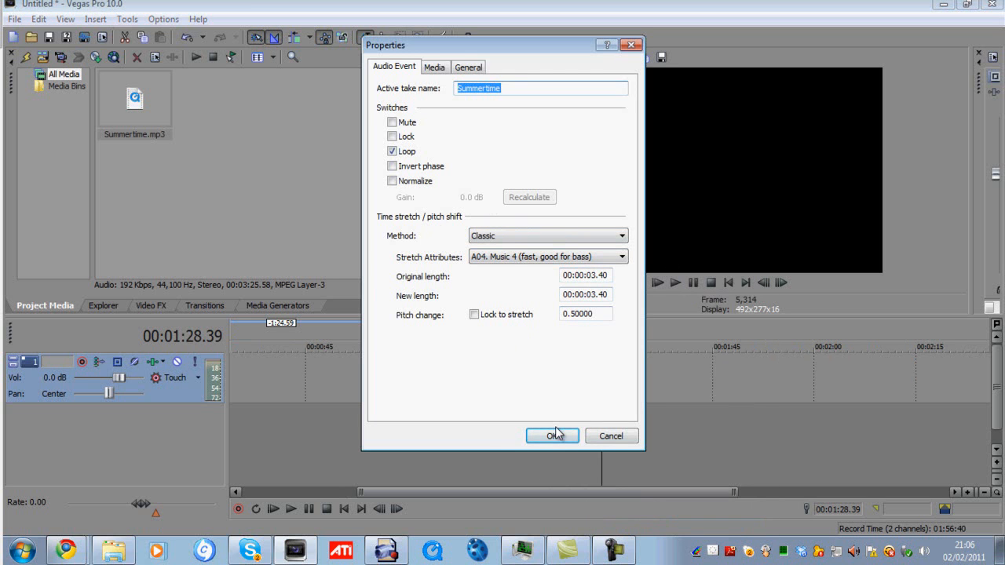
{"action": "left_click", "coordinate": [551, 436]}
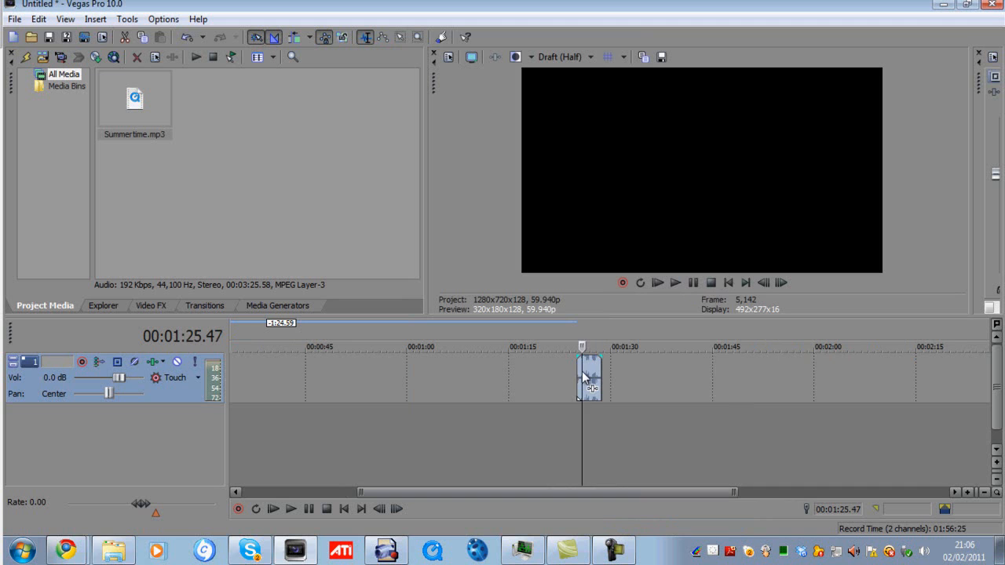